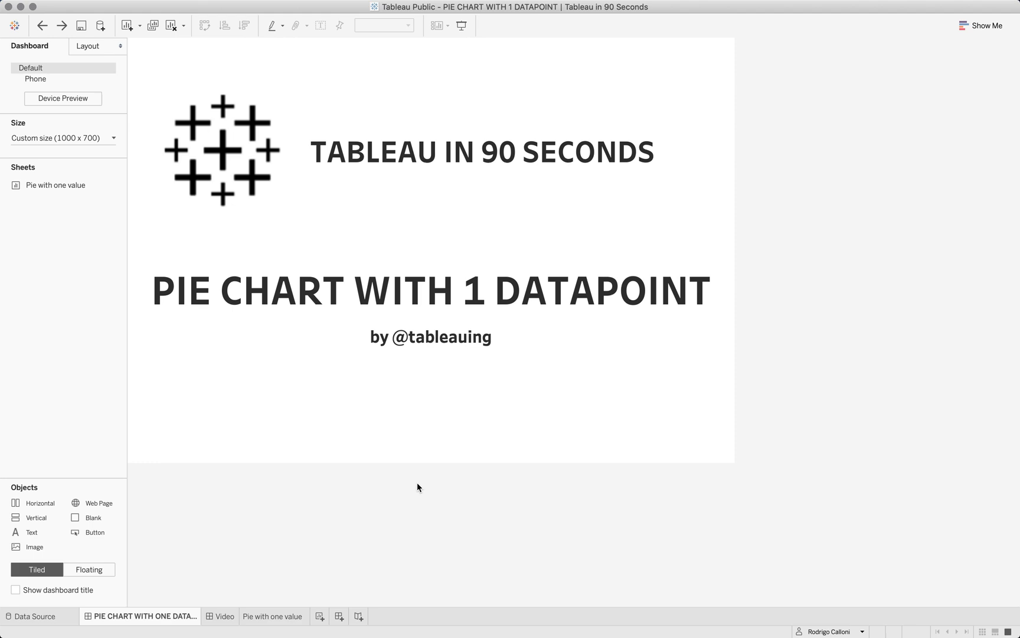
mouse_move(365, 486)
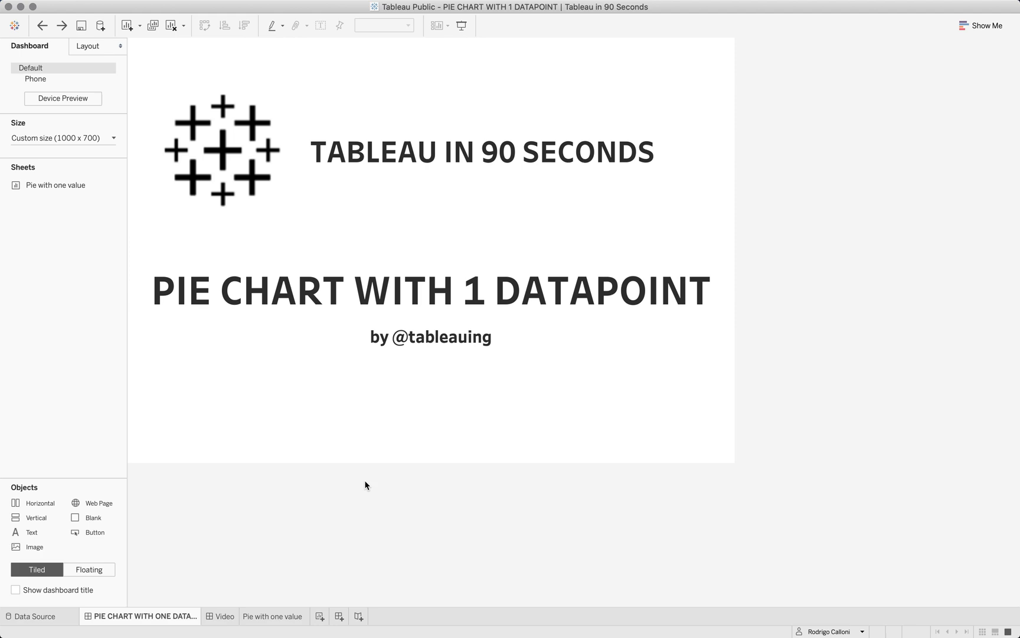
mouse_move(340, 485)
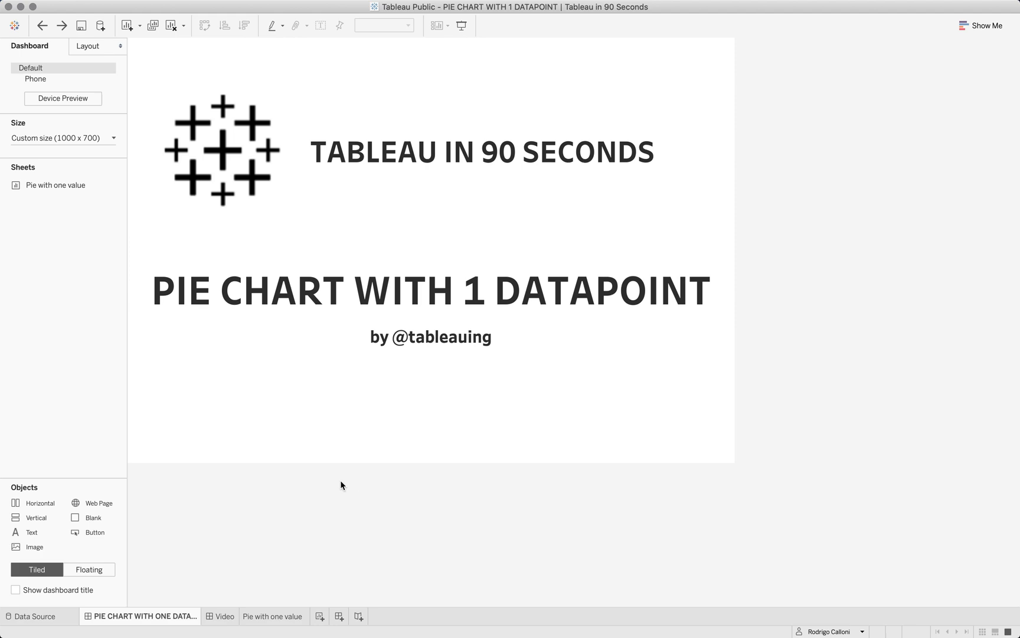
mouse_move(33, 616)
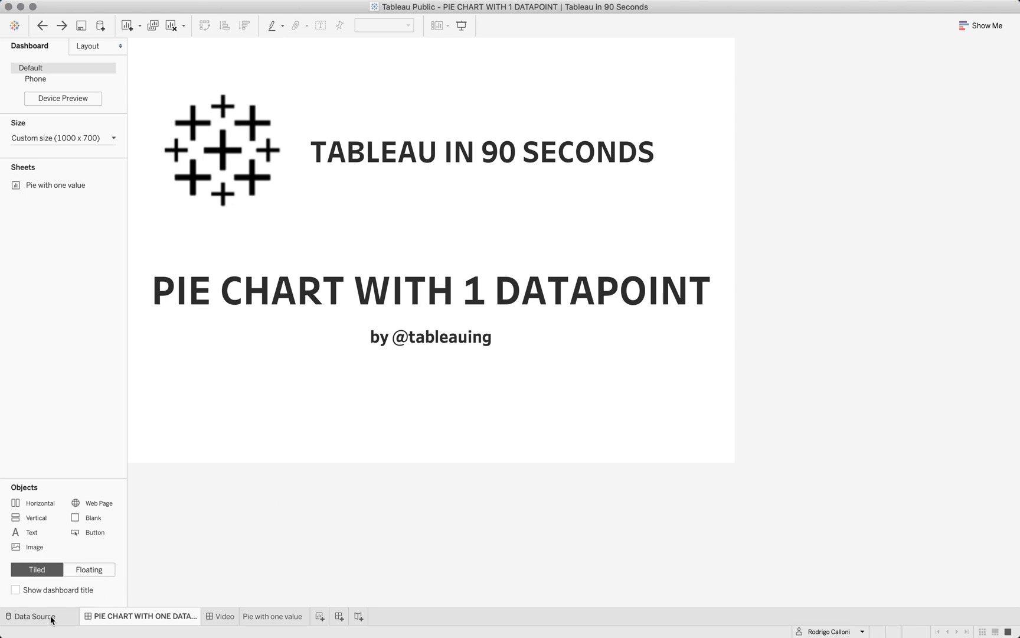
View the Tiny Dataset's data source holding the single Value 0.87
click(33, 616)
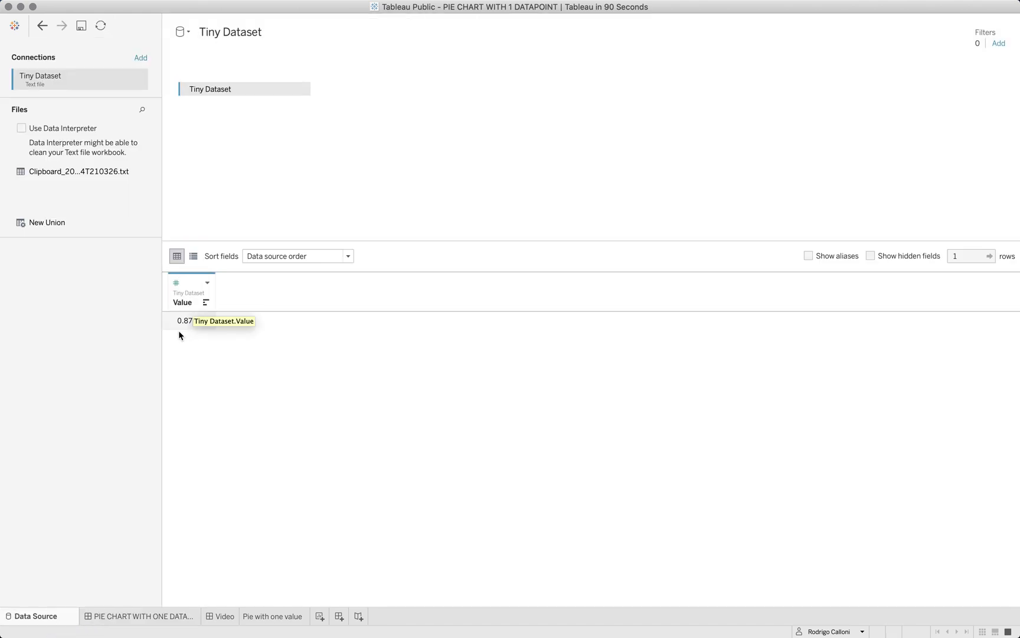
mouse_move(259, 597)
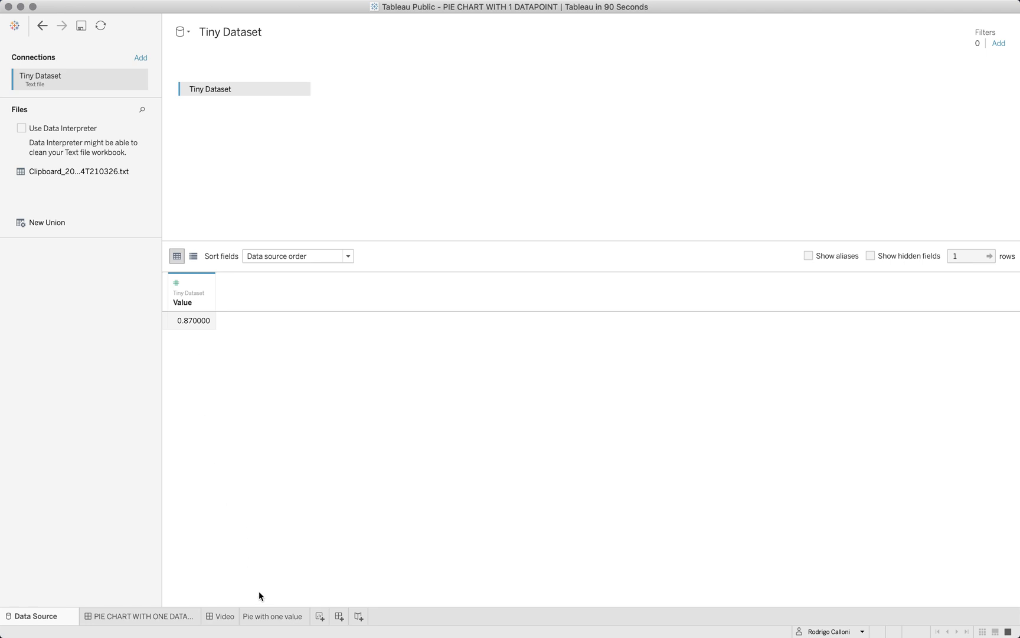
Create a calculated field named -Value computing 1-[Value] on the Pie with one value sheet
click(274, 616)
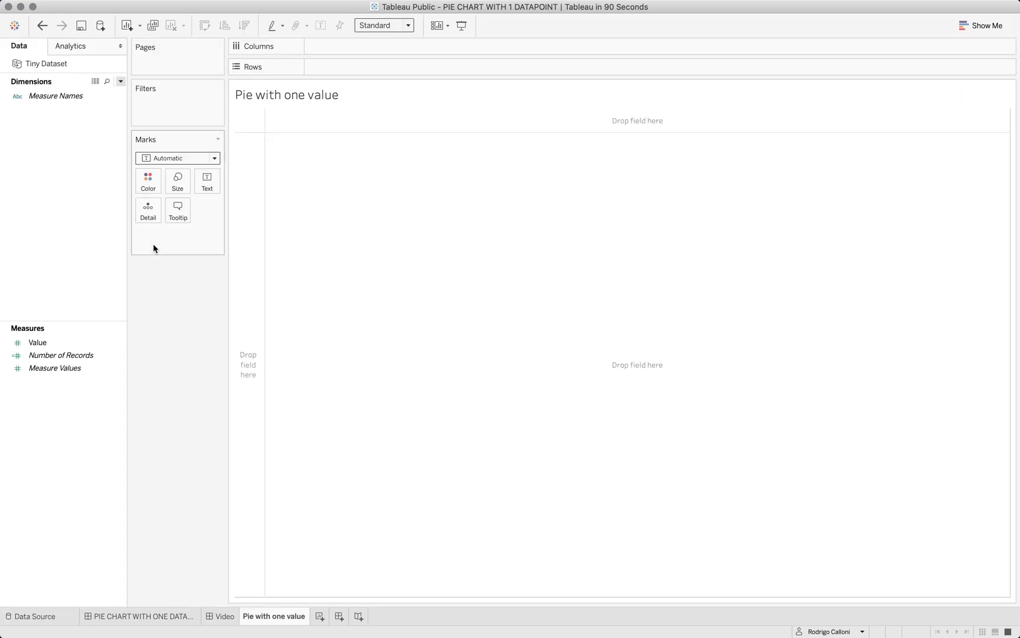
click(117, 84)
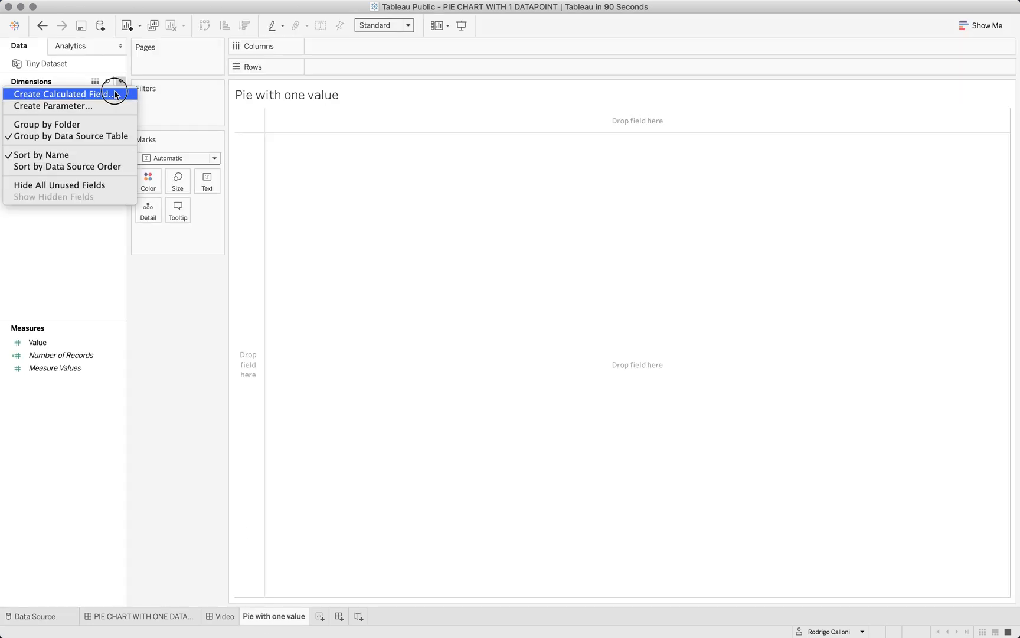
click(61, 94)
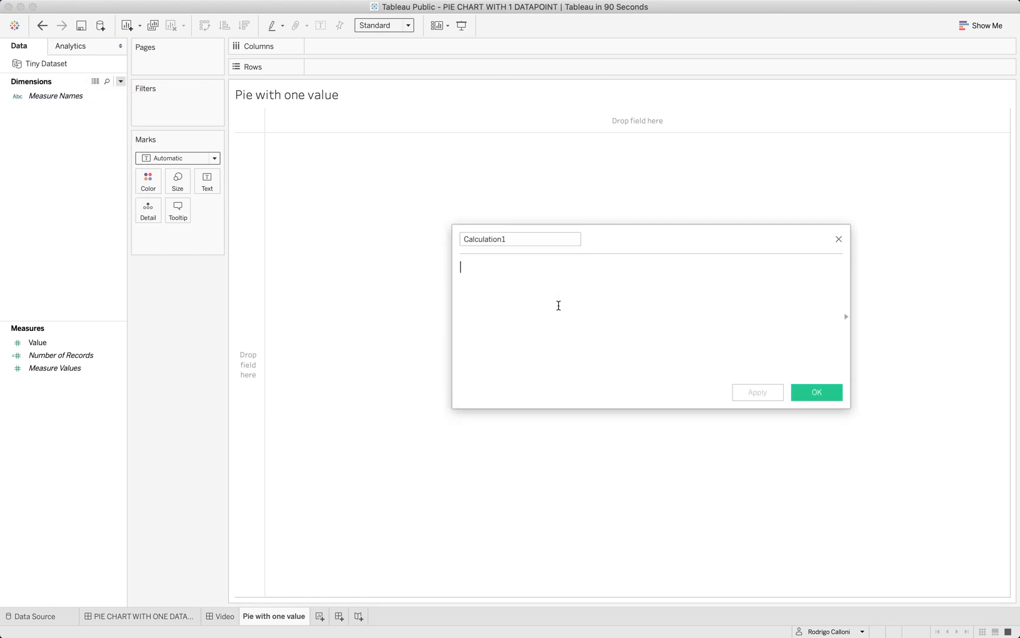
text(1-[Value])
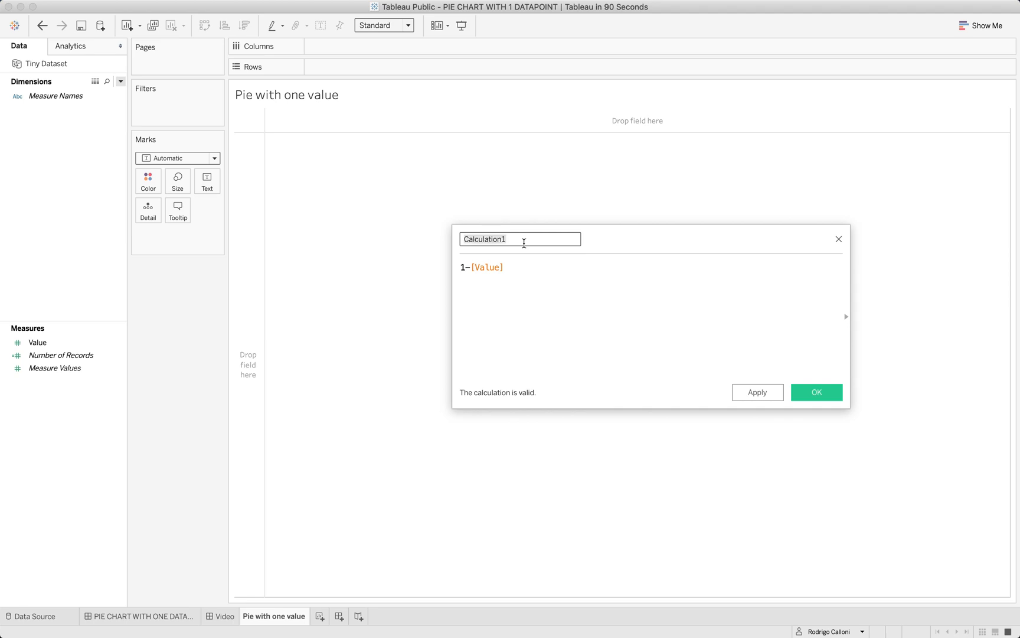
text(-Valu)
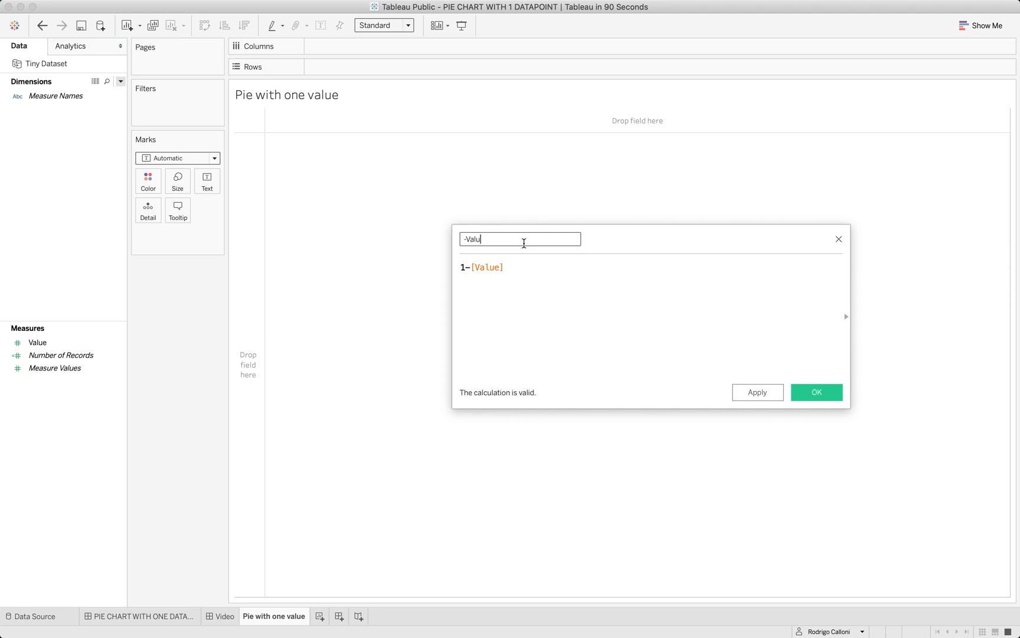
click(816, 392)
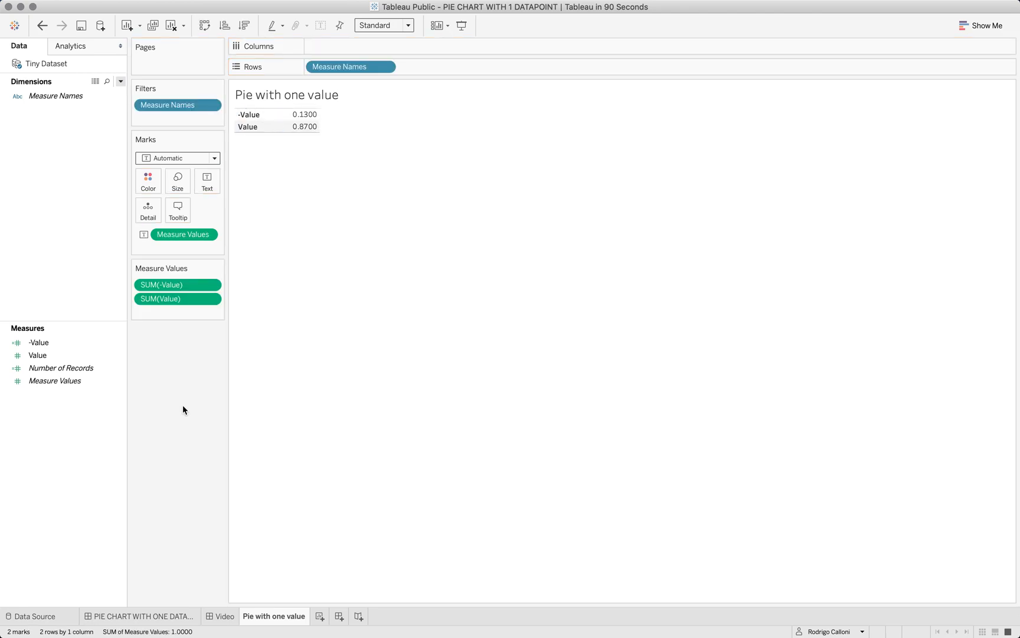
Show the mark type options for the table listing -Value 0.13 and Value 0.87
click(214, 158)
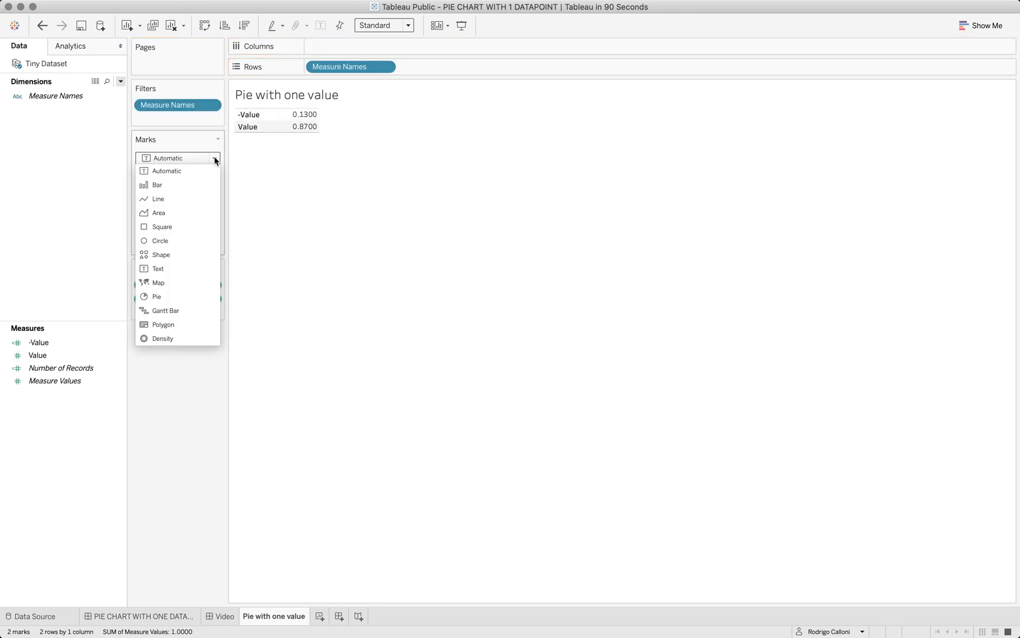
Draw the two values as a pie chart that fills the entire view
click(156, 296)
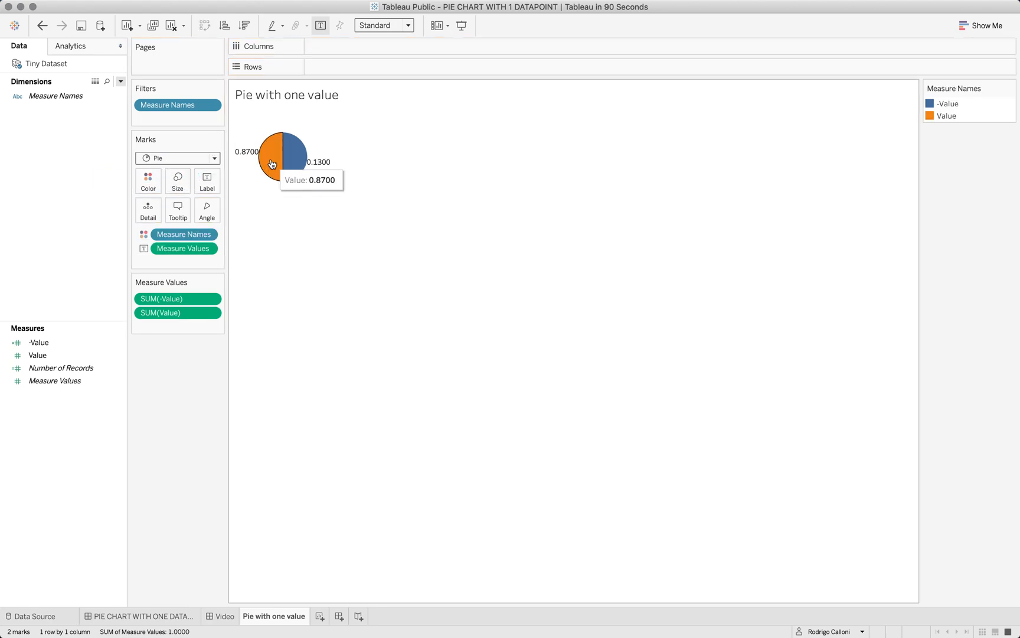
mouse_move(183, 263)
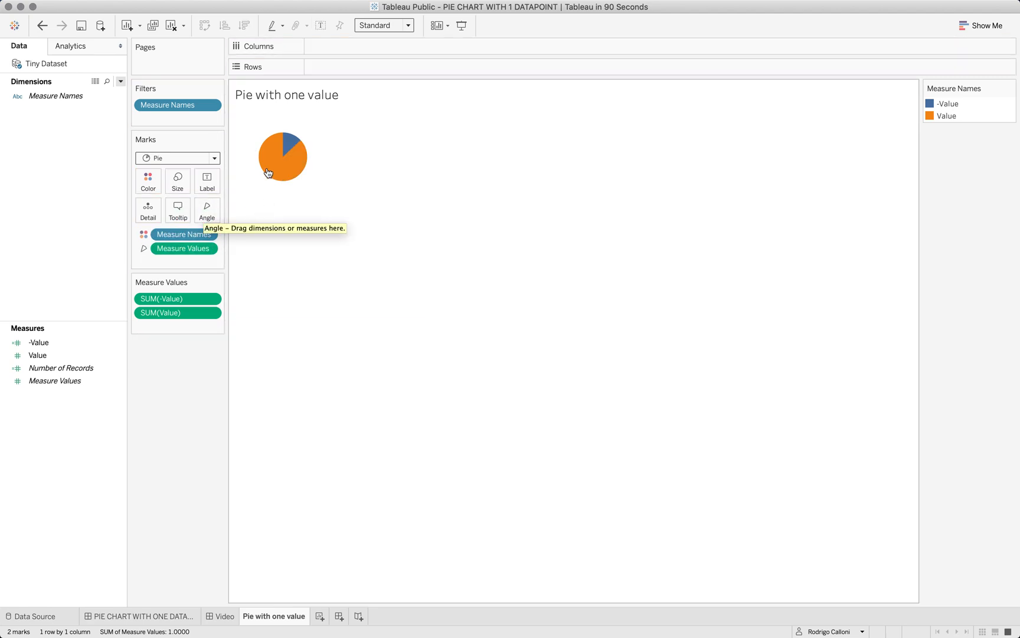
mouse_move(299, 155)
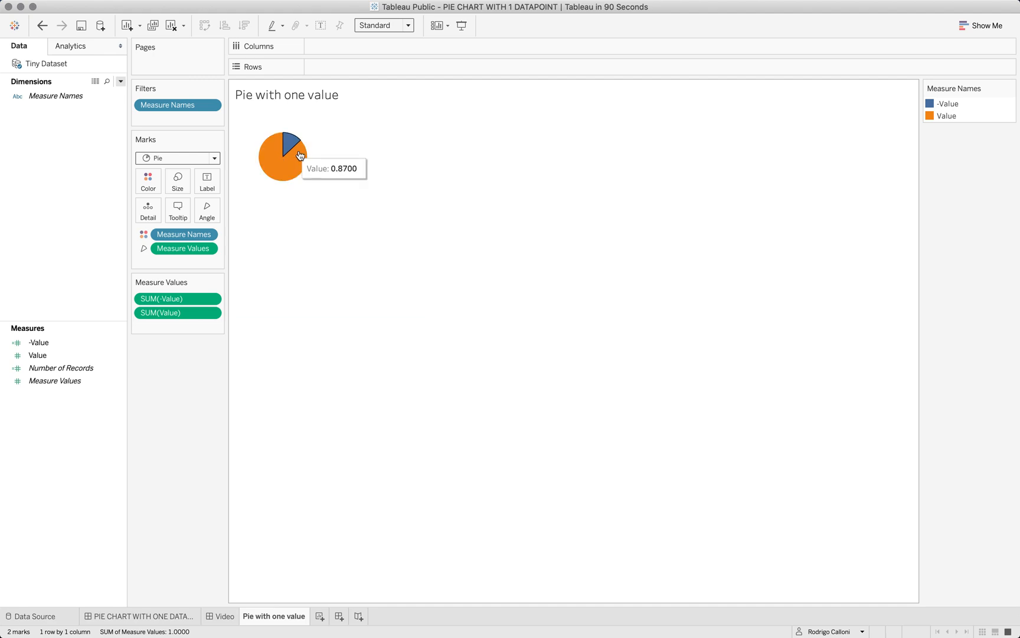
mouse_move(282, 175)
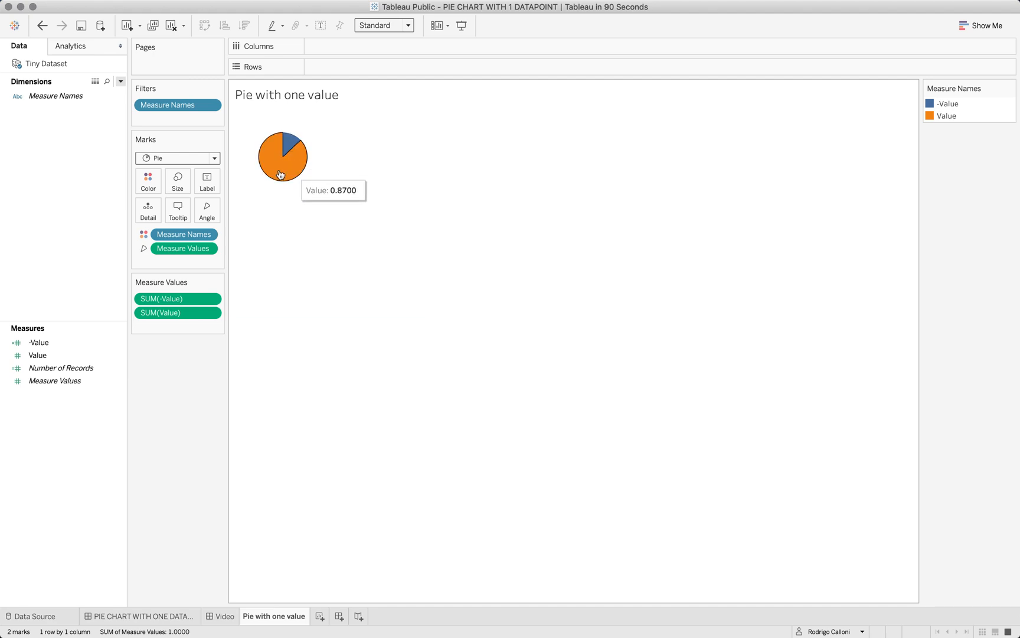
mouse_move(406, 27)
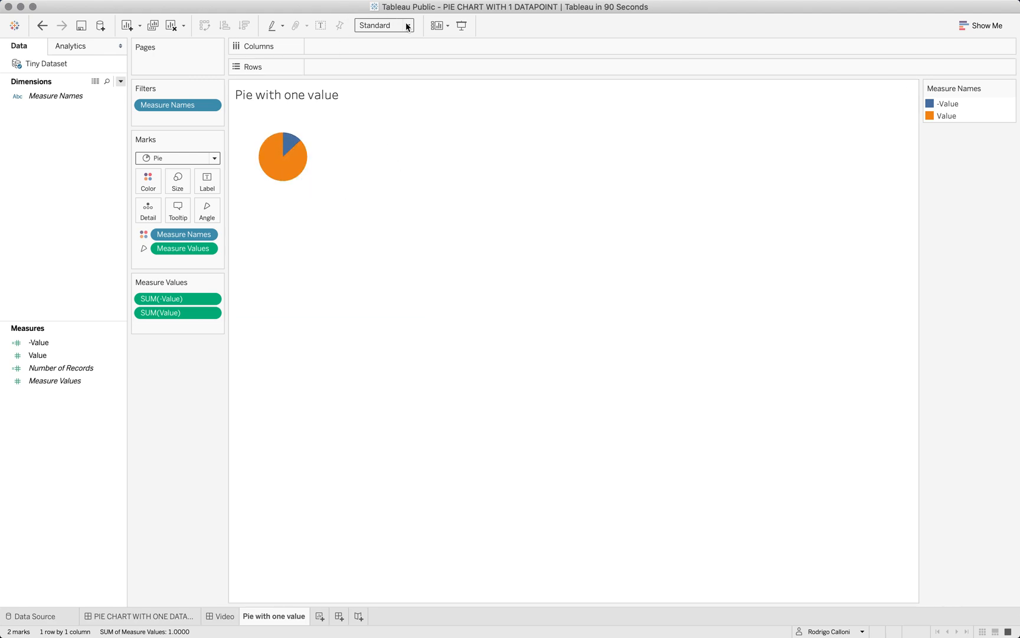
click(384, 25)
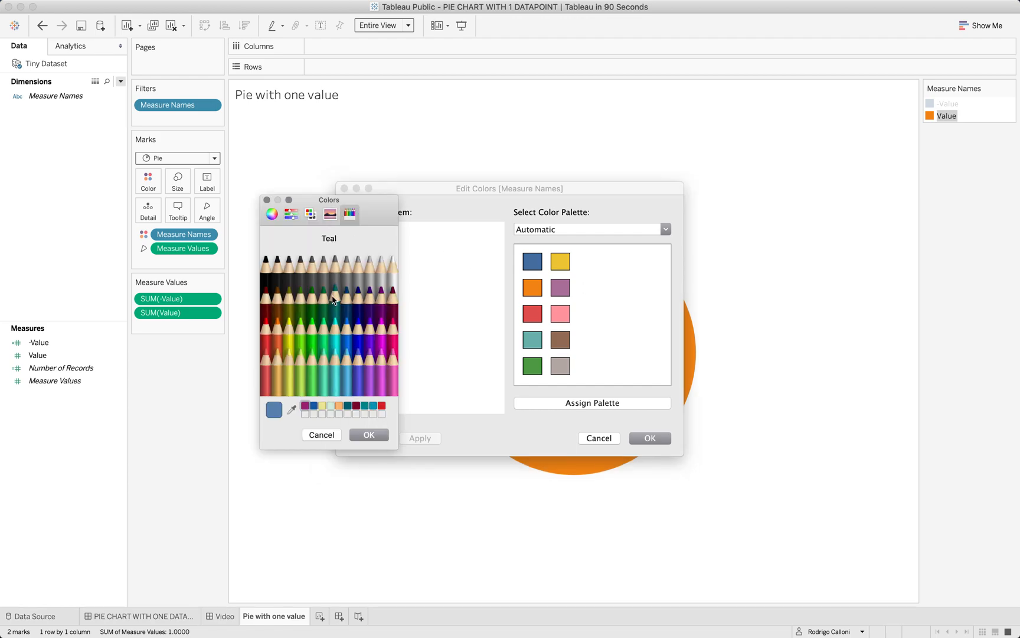
Recolour the pie slices: purple for -Value and silver for Value
click(366, 293)
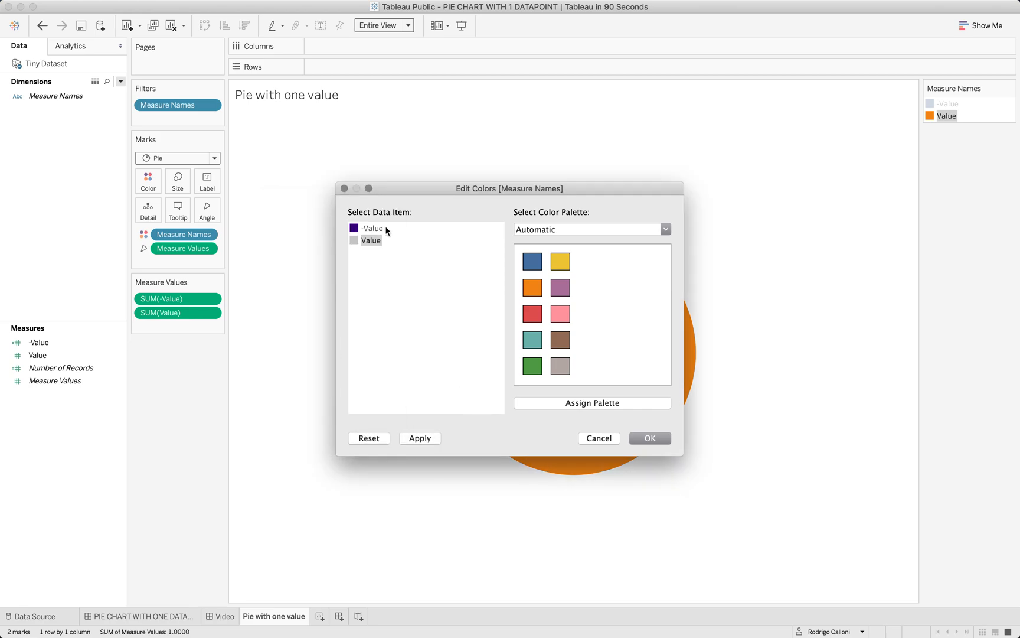
mouse_move(389, 295)
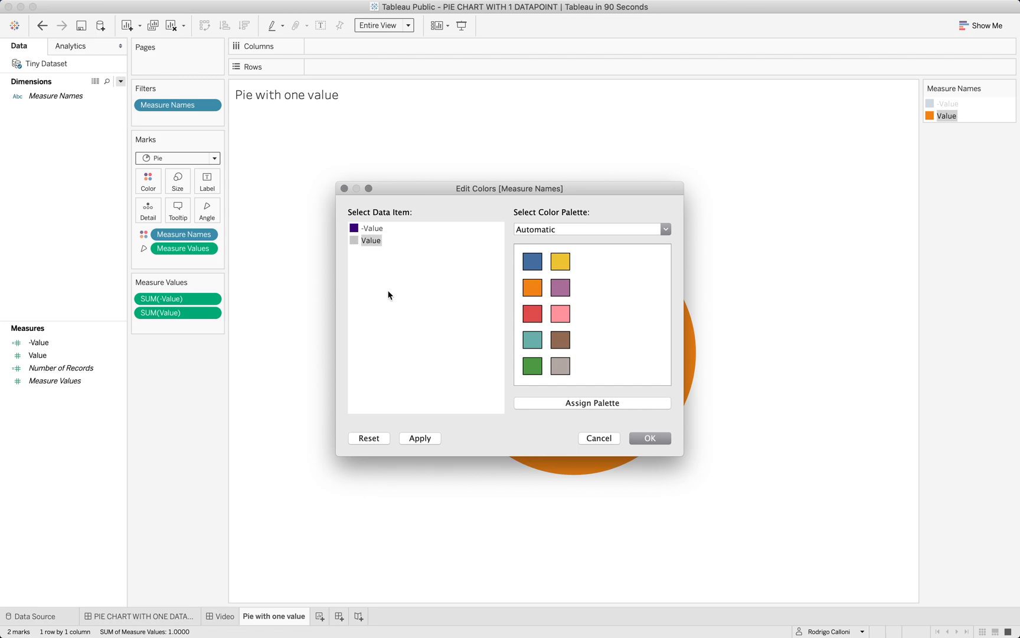
click(648, 439)
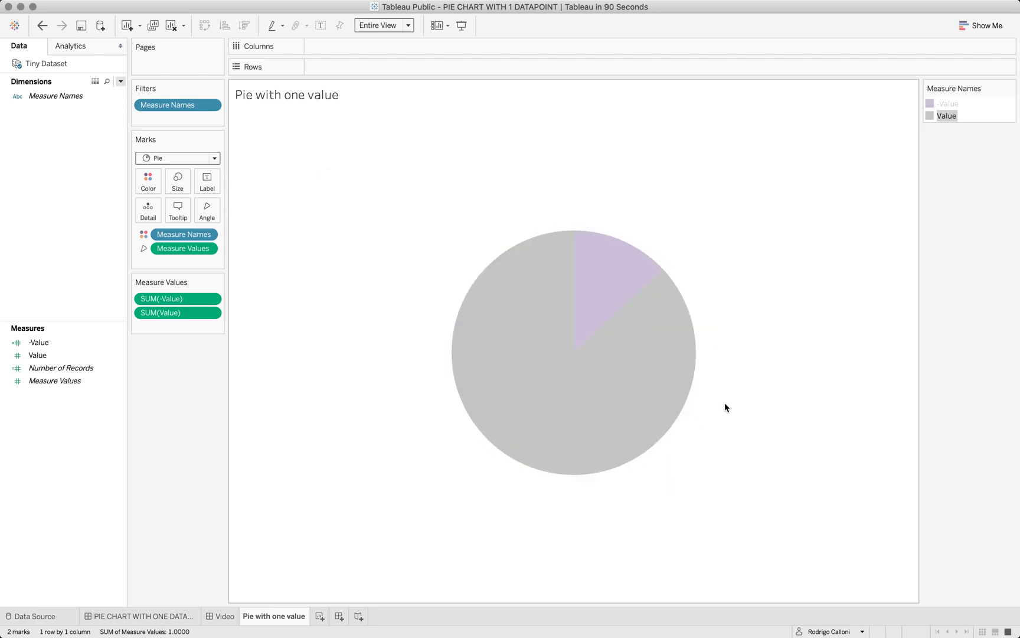